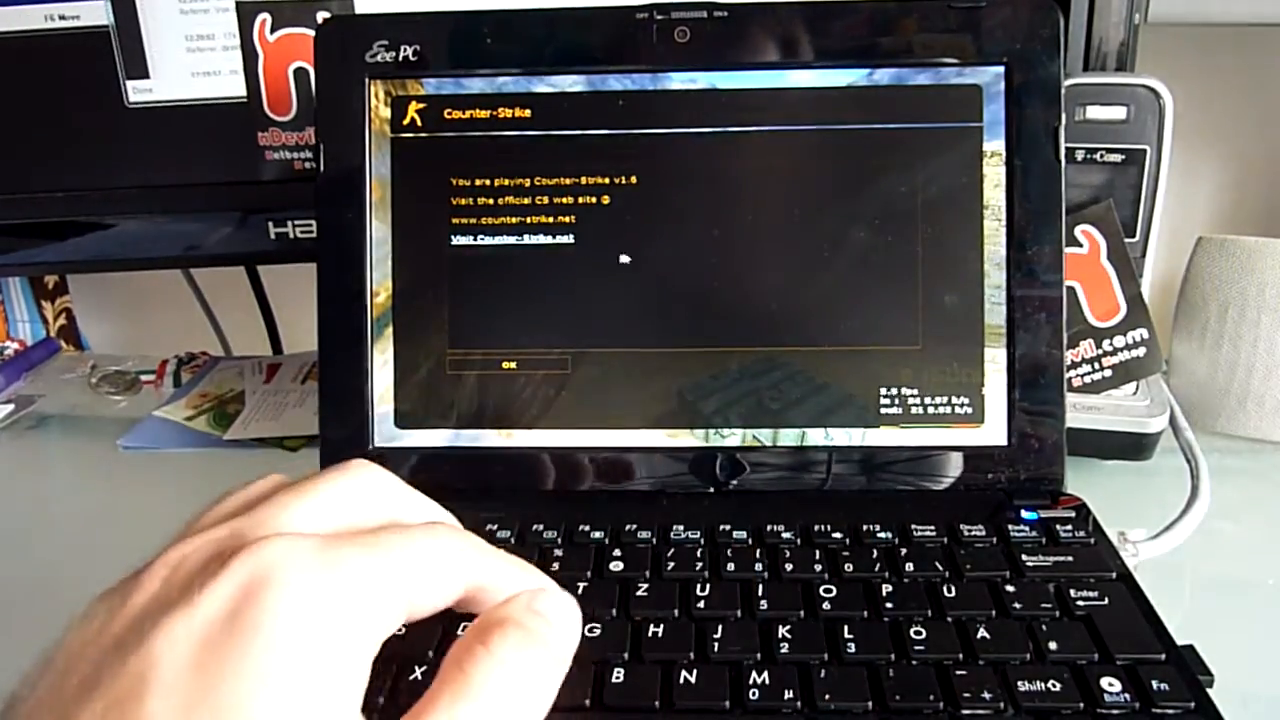
# - Dismiss the server welcome message, play on de_dust, then bring up the in-game pause menu
pyautogui.click(508, 364)
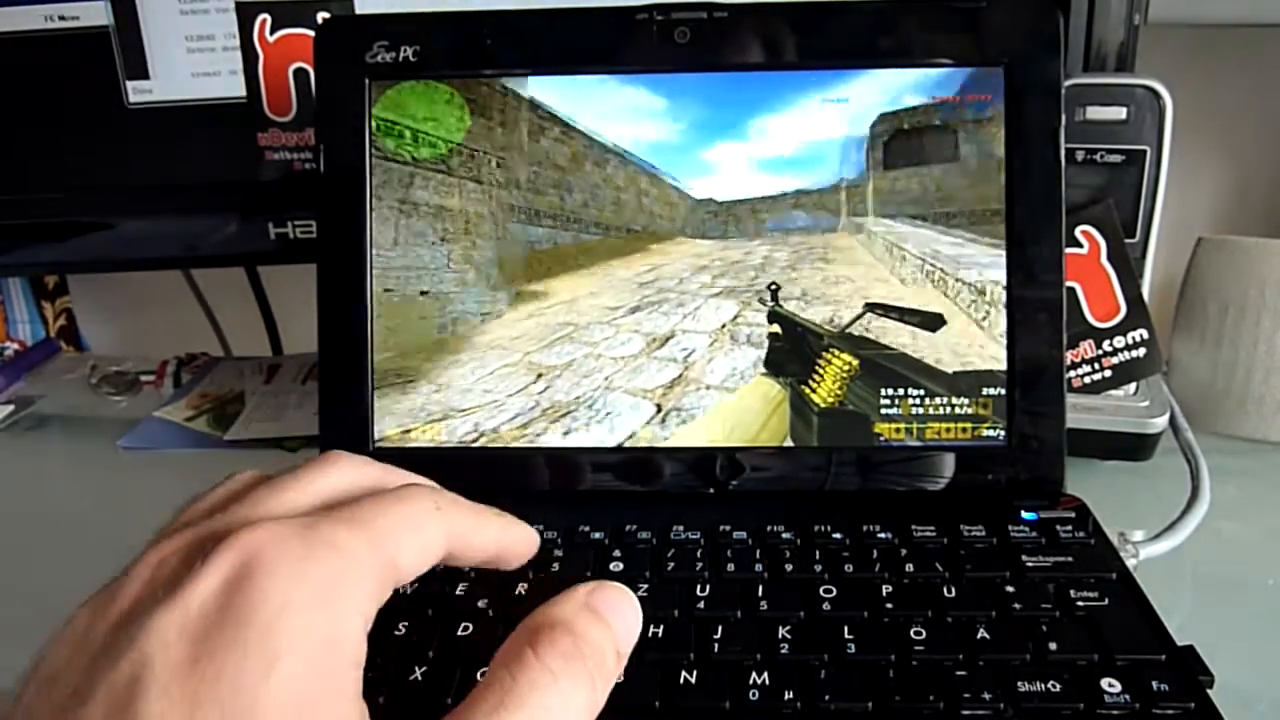
pyautogui.press('Escape')
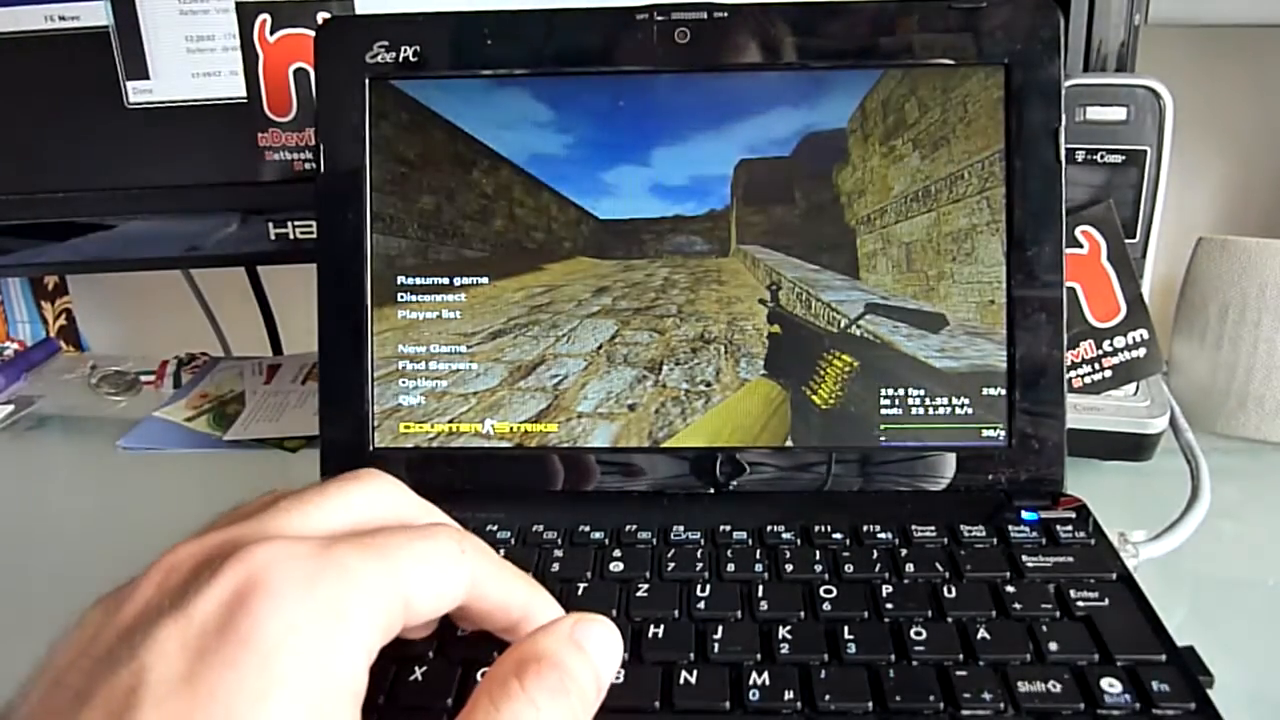